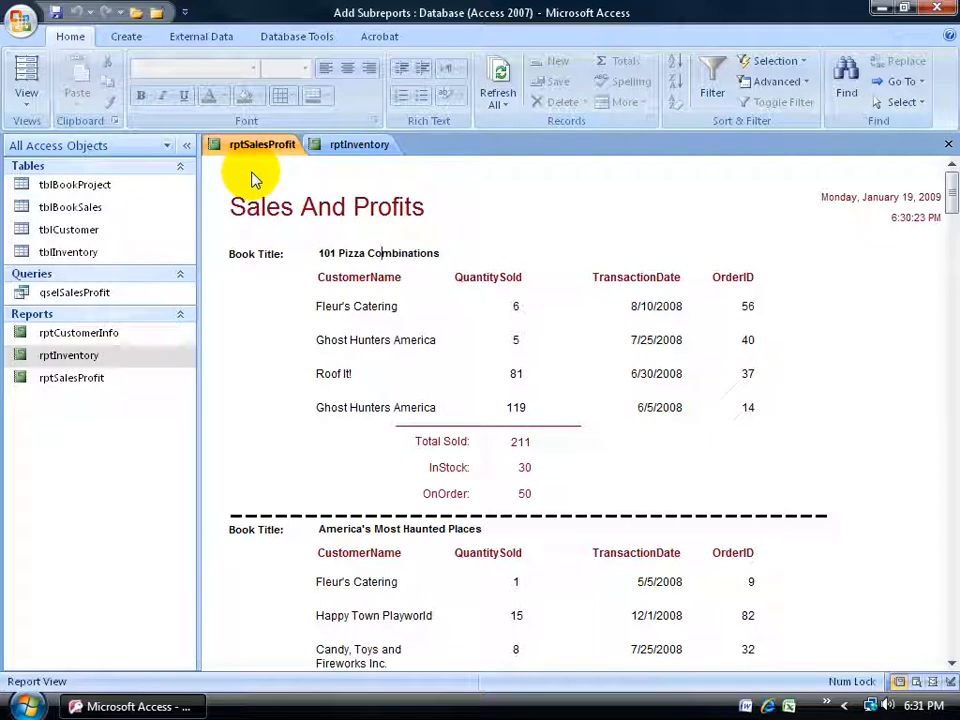
mouse_move(378, 168)
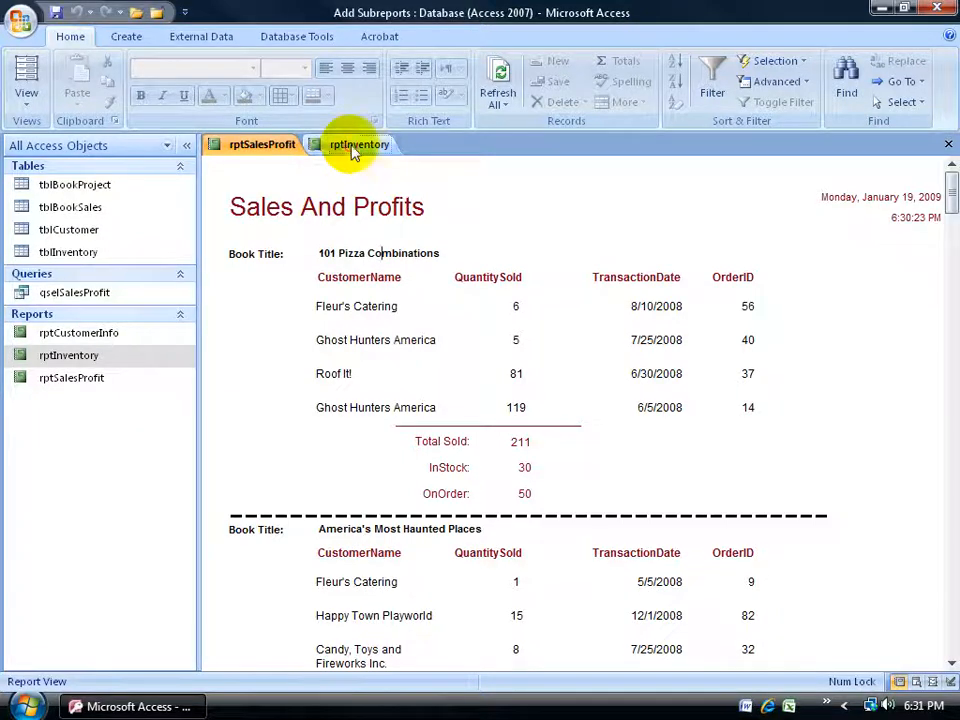
Glance at the Inventory report, then switch the Sales And Profits report into Design View
click(358, 144)
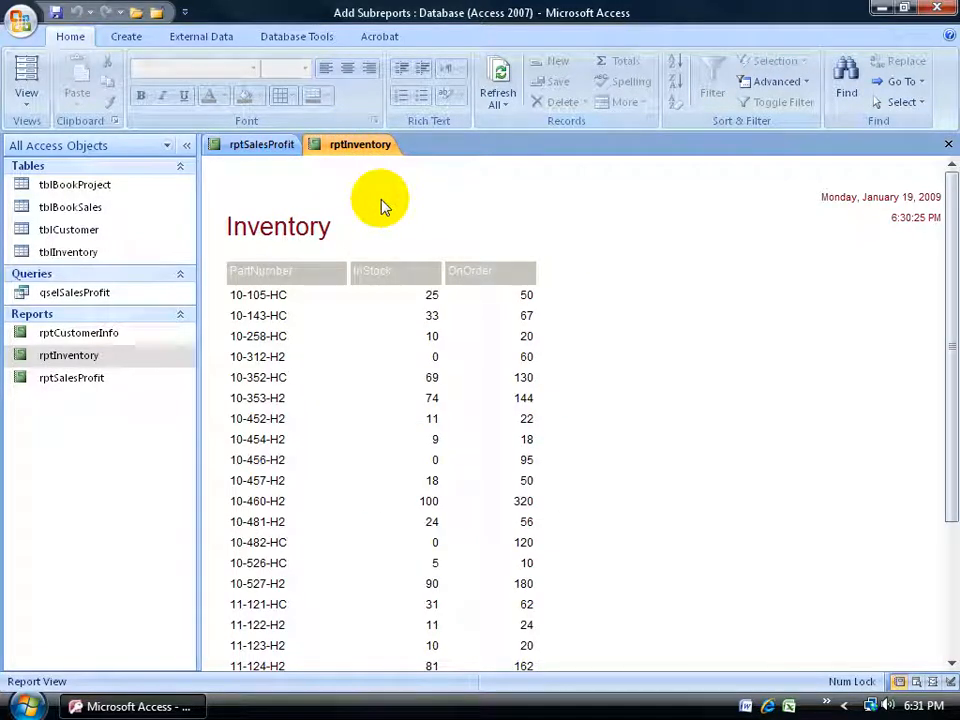
click(262, 144)
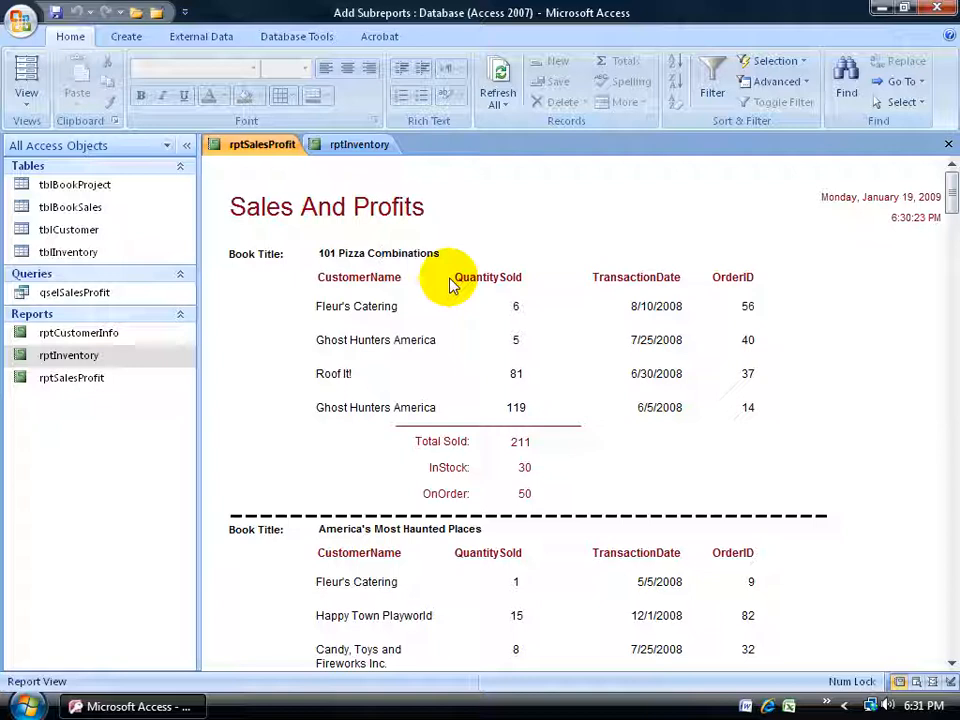
mouse_move(376, 238)
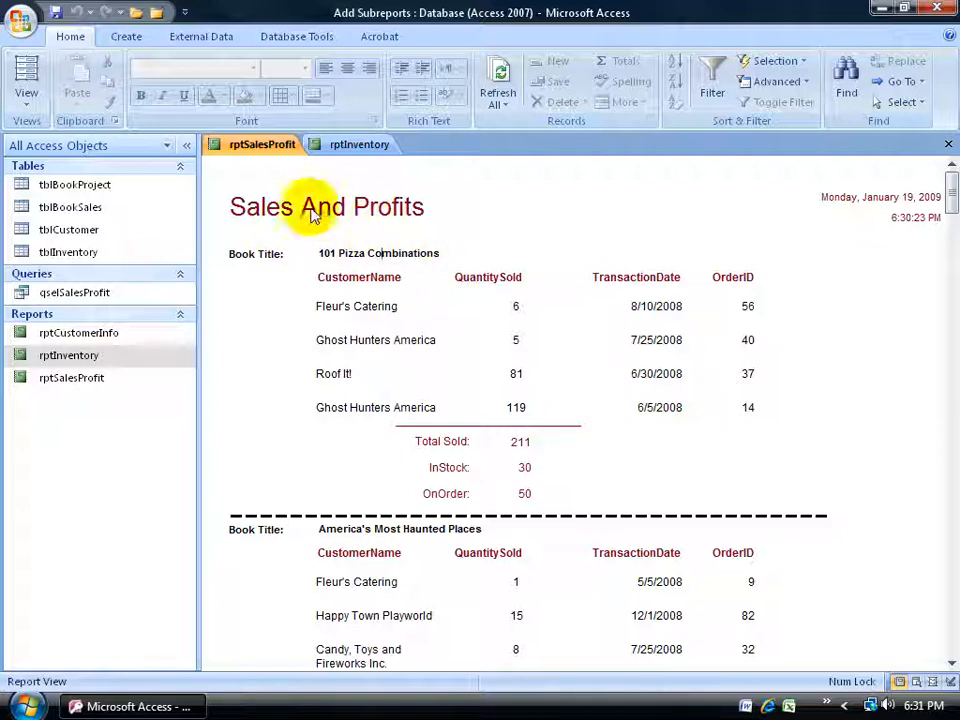
mouse_move(276, 170)
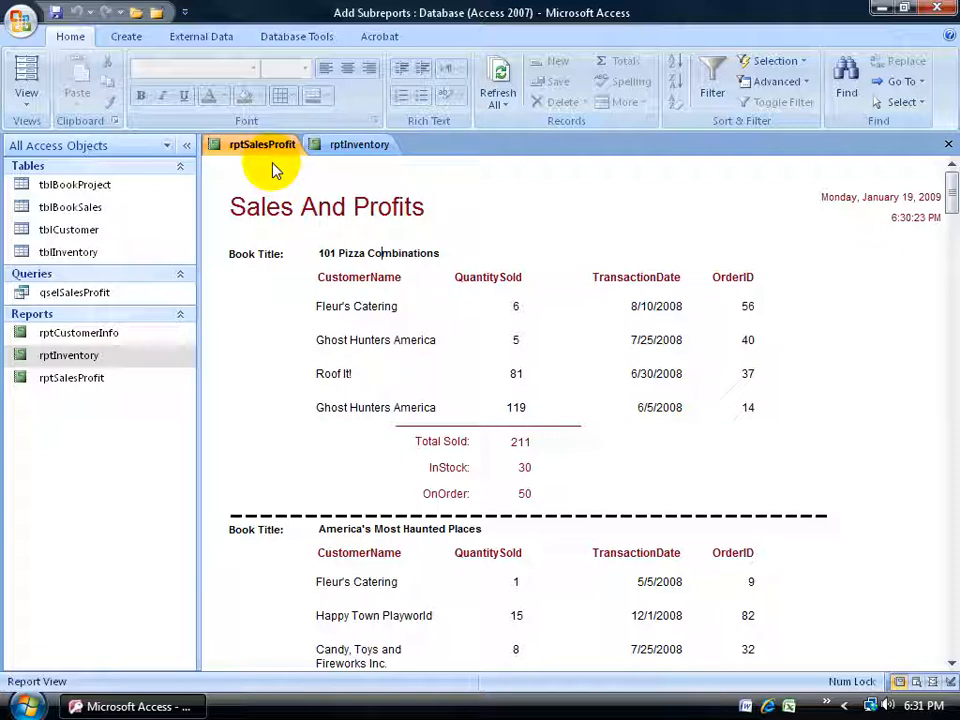
right_click(260, 144)
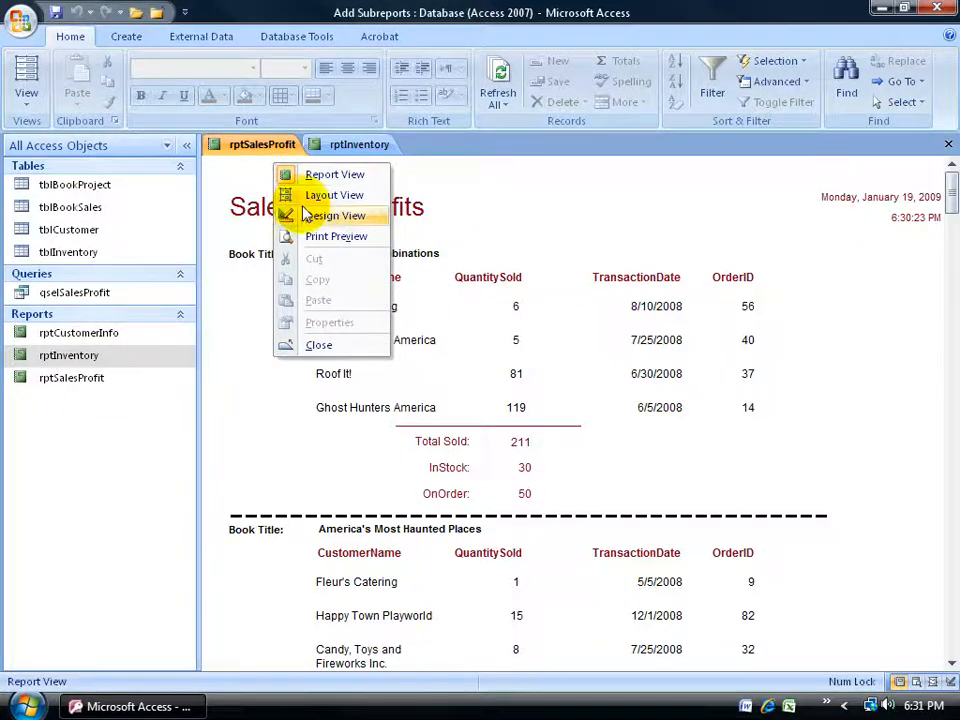
click(334, 216)
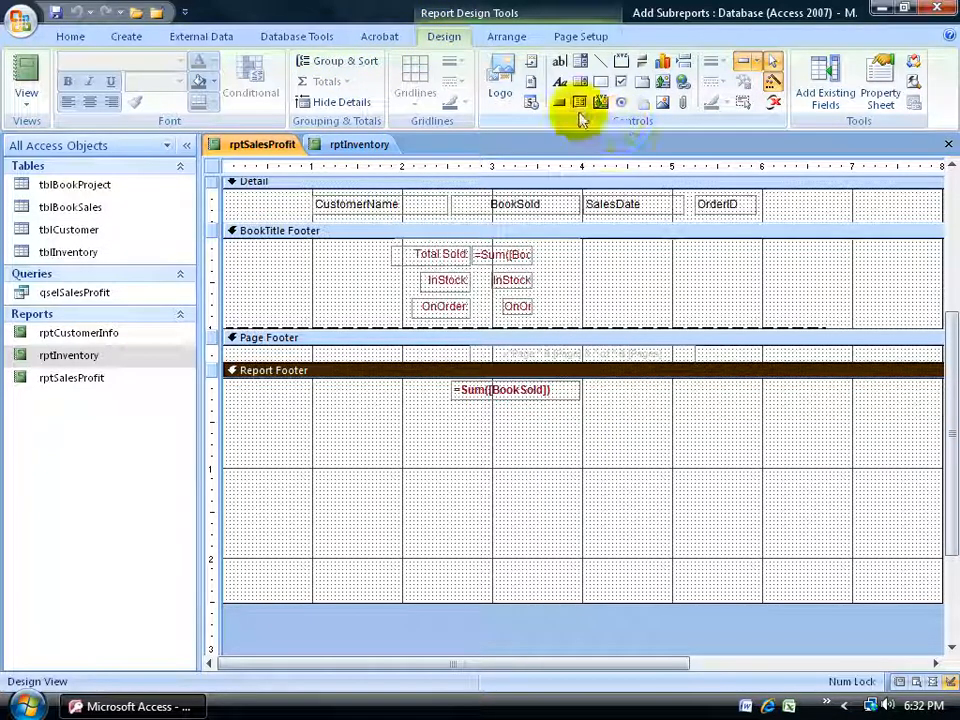
mouse_move(578, 104)
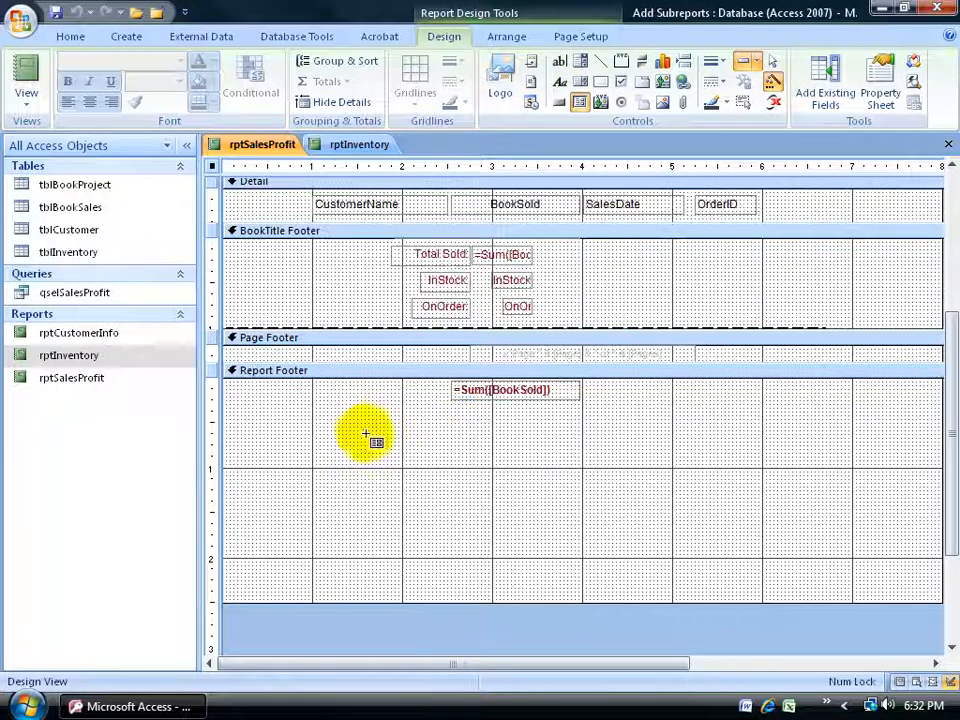
mouse_move(256, 450)
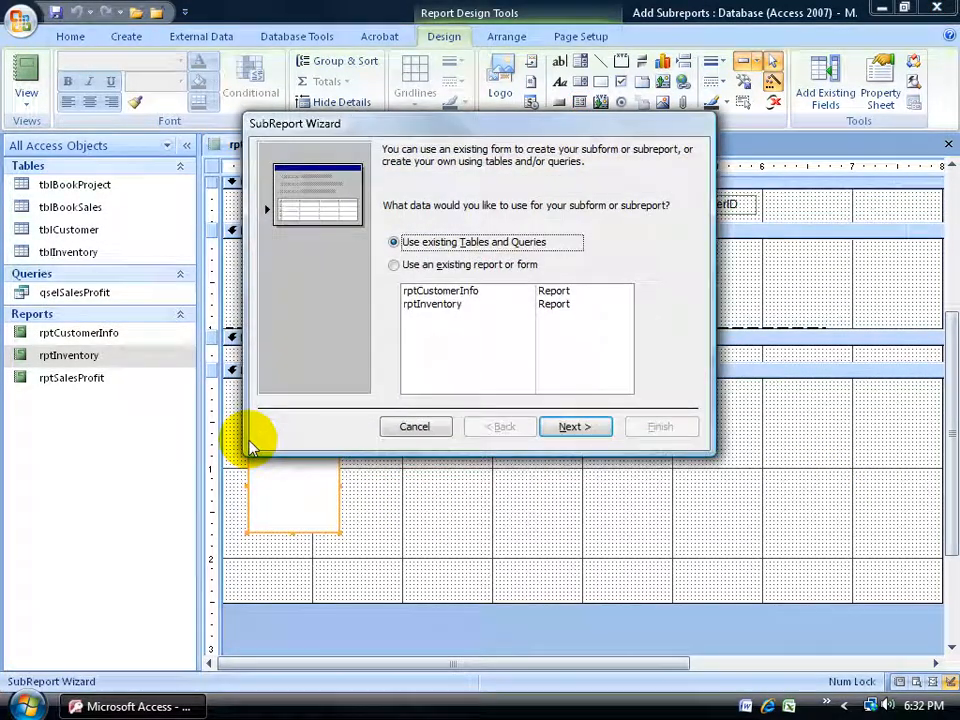
mouse_move(340, 352)
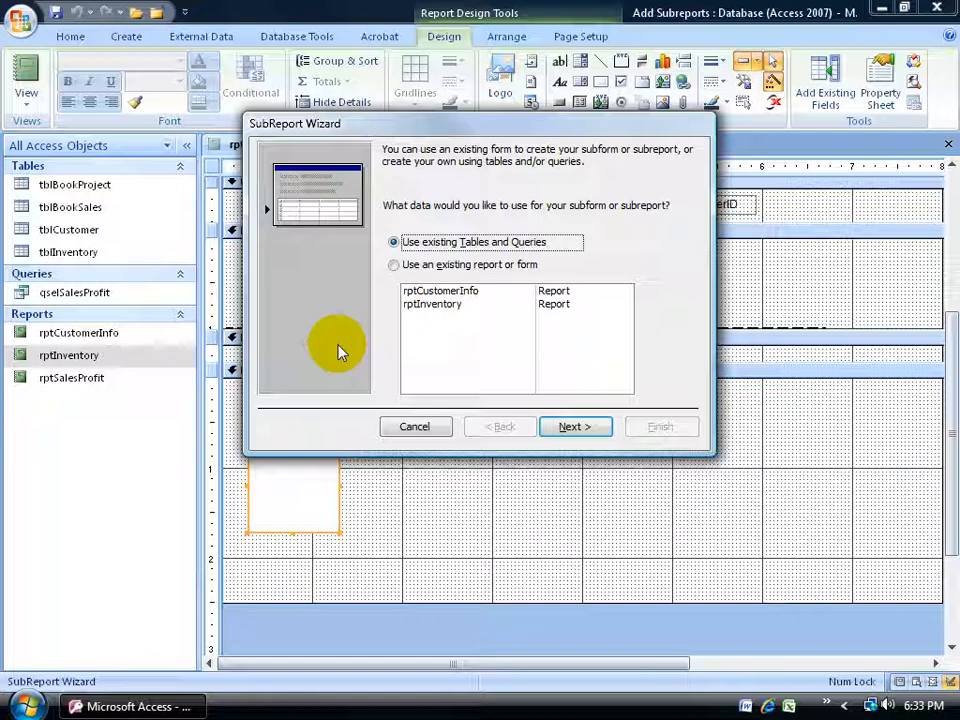
Base the subreport on rptInventory, leave it unlinked (None), and name it rsubInventory
click(394, 264)
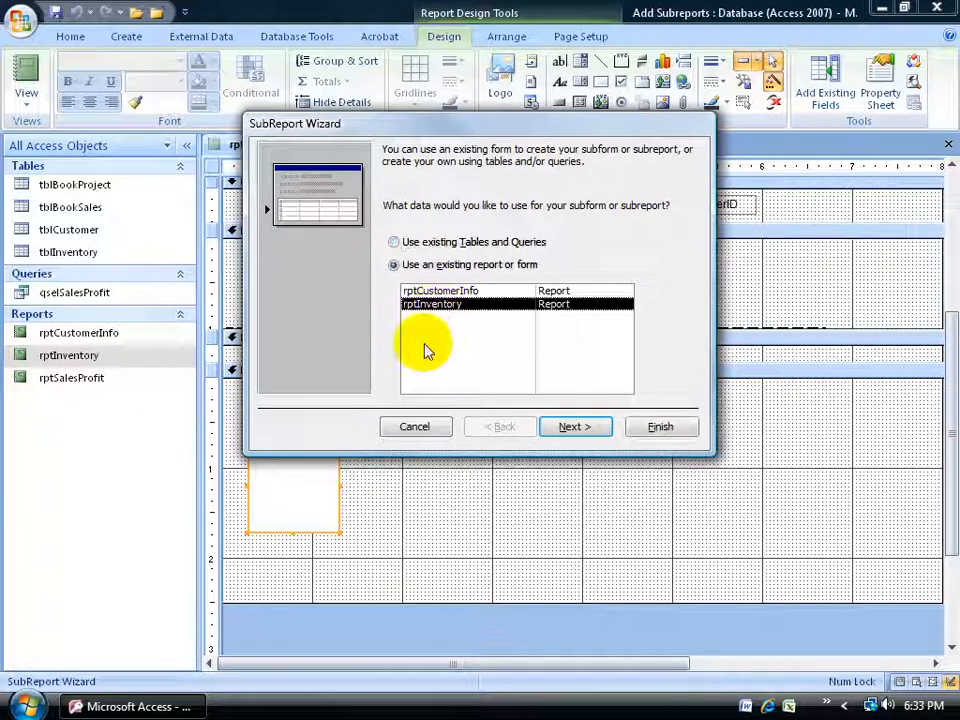
mouse_move(540, 224)
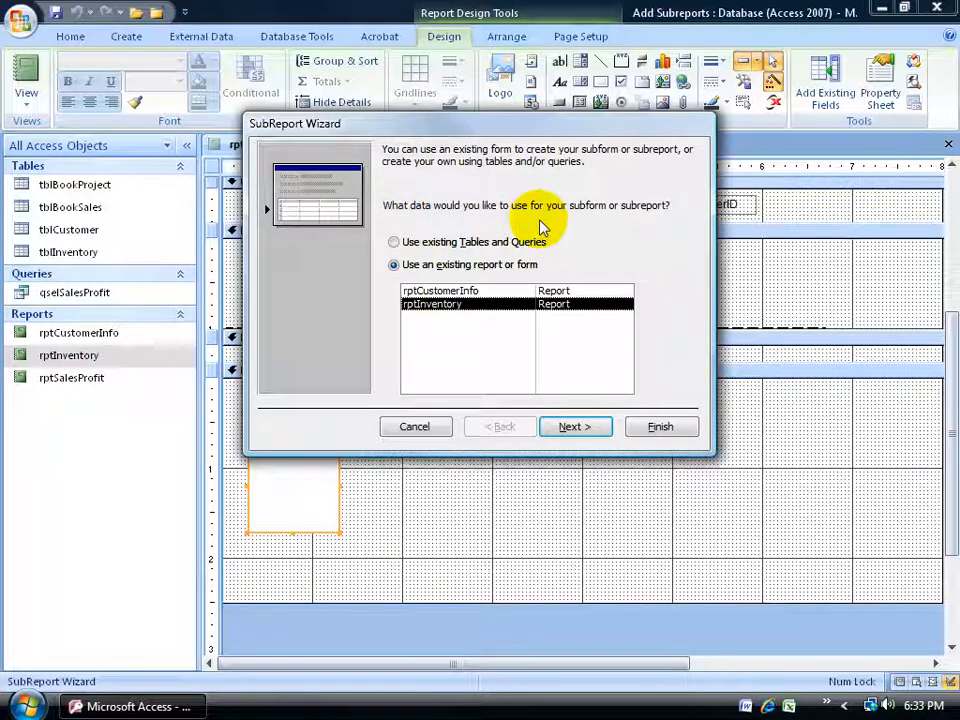
mouse_move(640, 220)
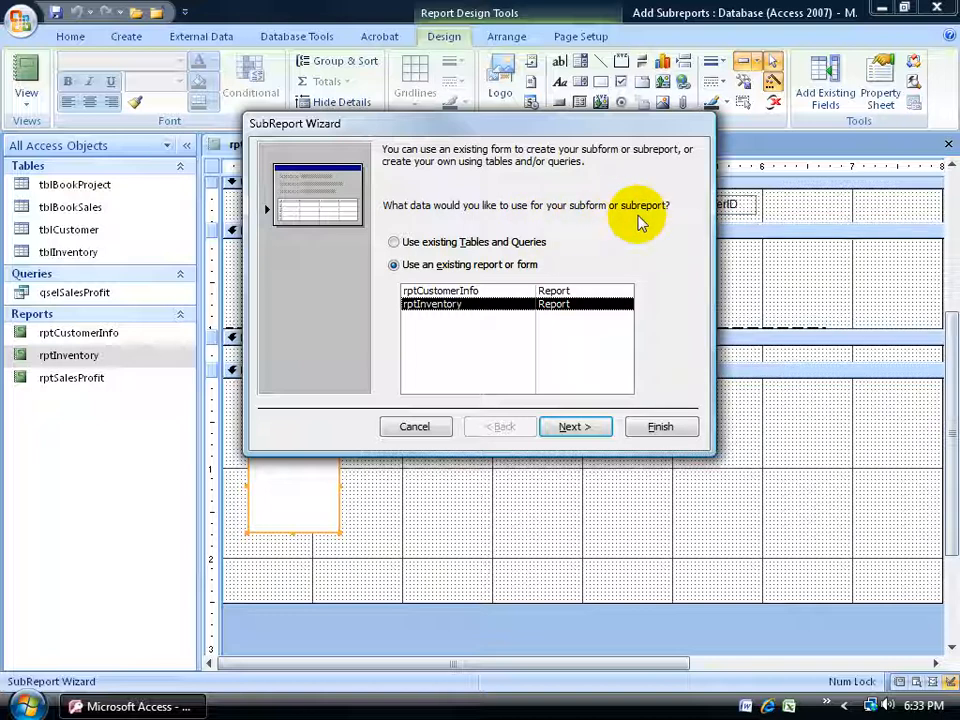
click(432, 304)
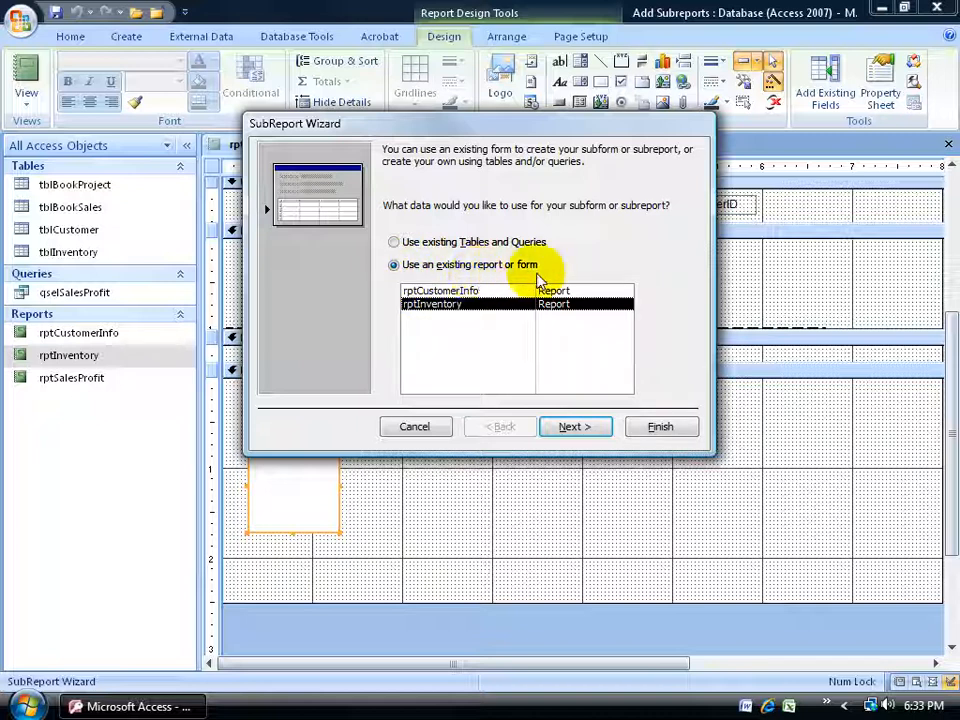
click(576, 428)
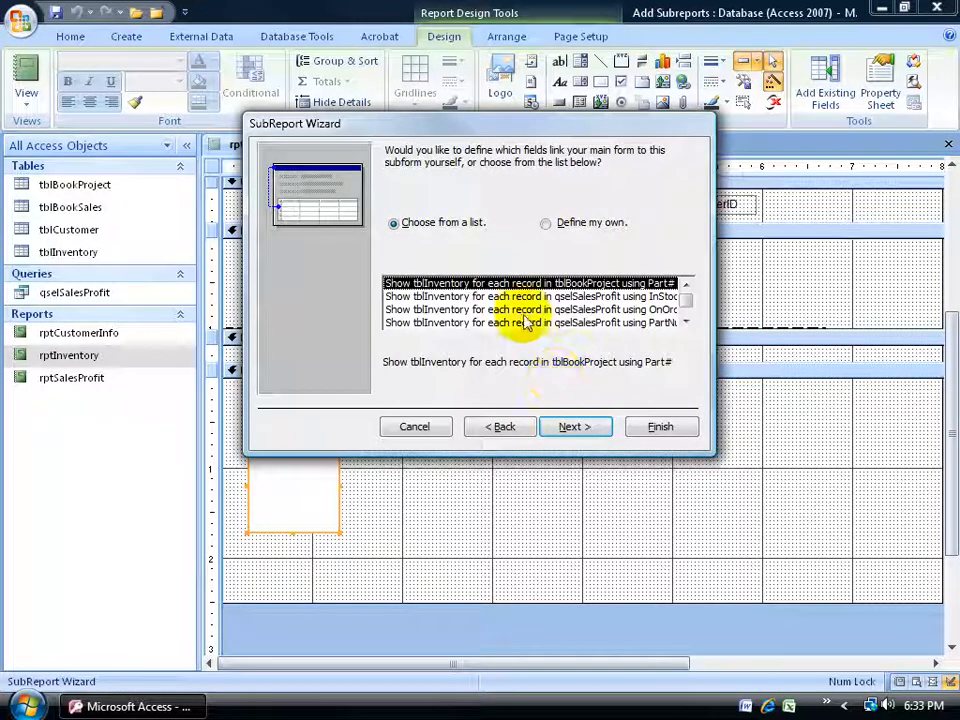
mouse_move(504, 188)
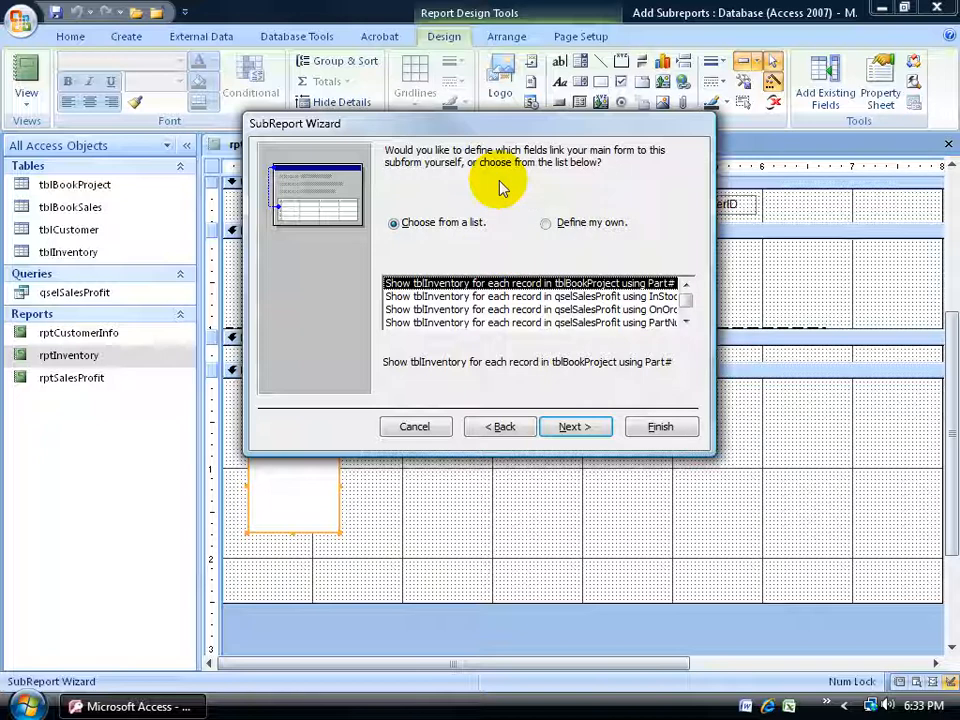
mouse_move(500, 188)
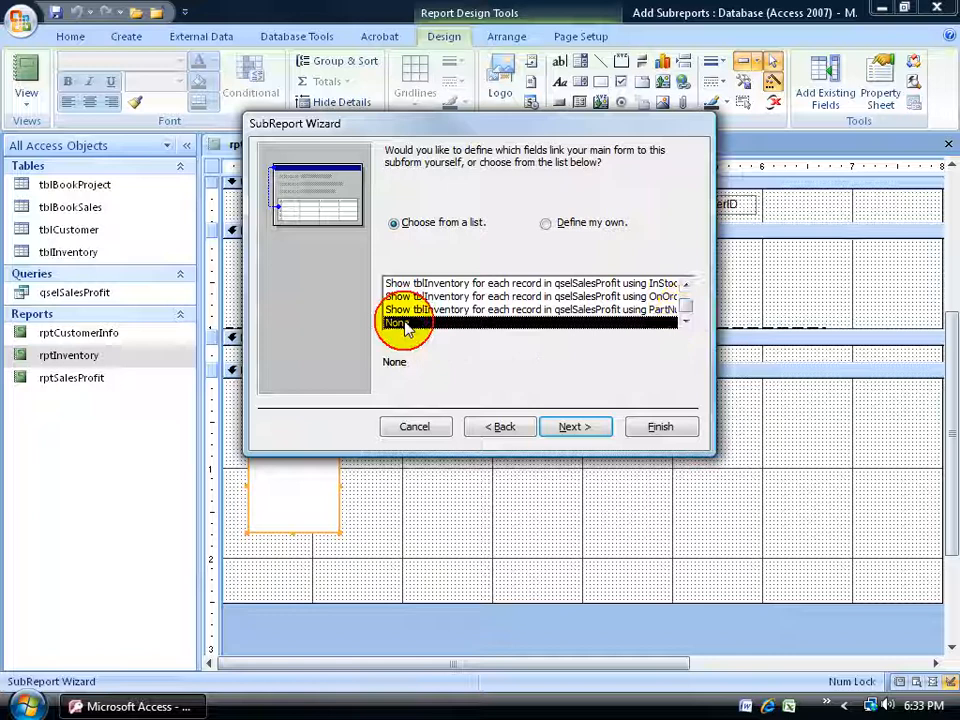
click(576, 426)
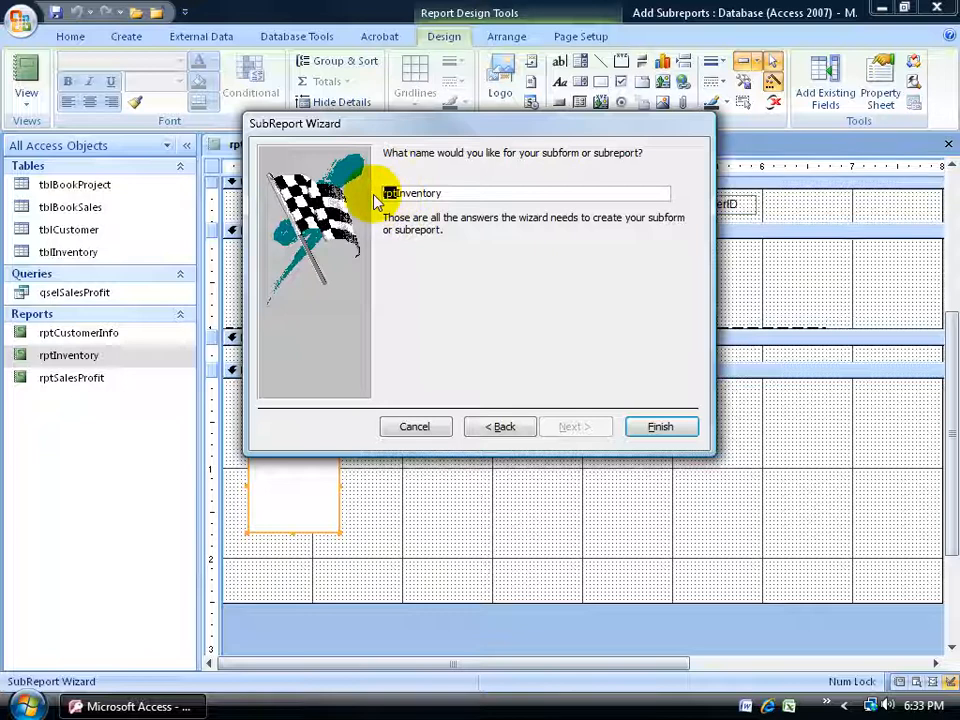
text(rsubInventory)
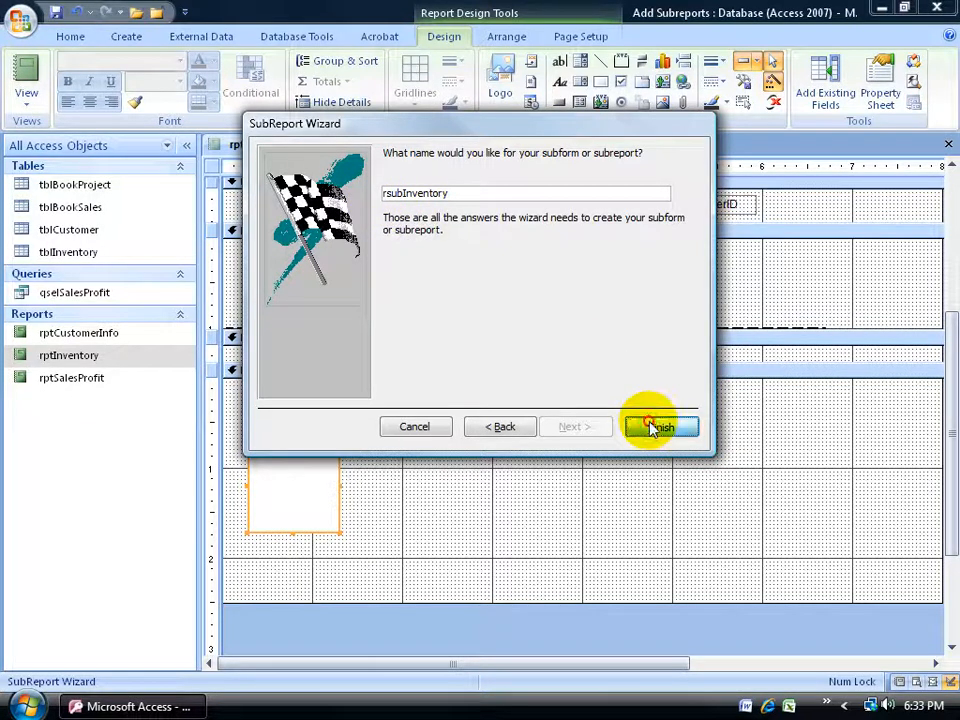
click(660, 426)
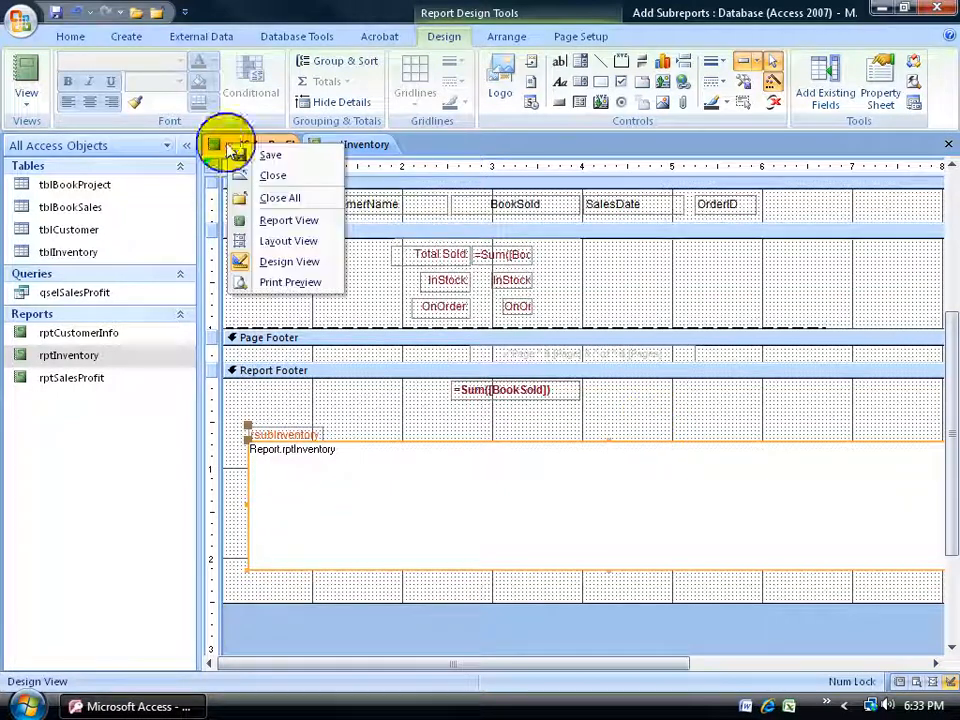
click(290, 282)
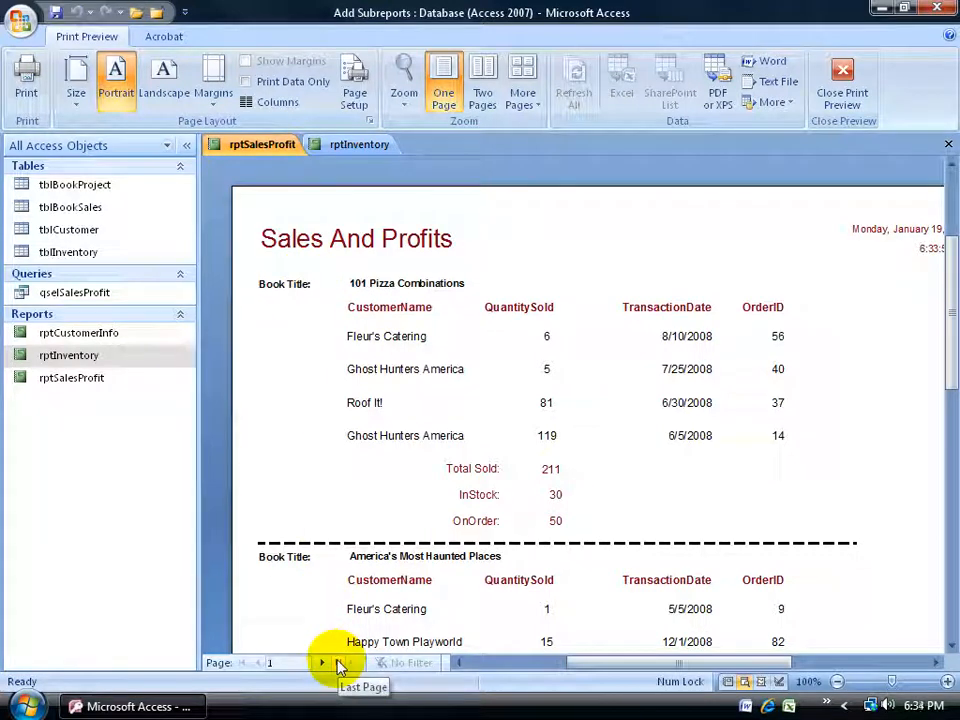
click(338, 662)
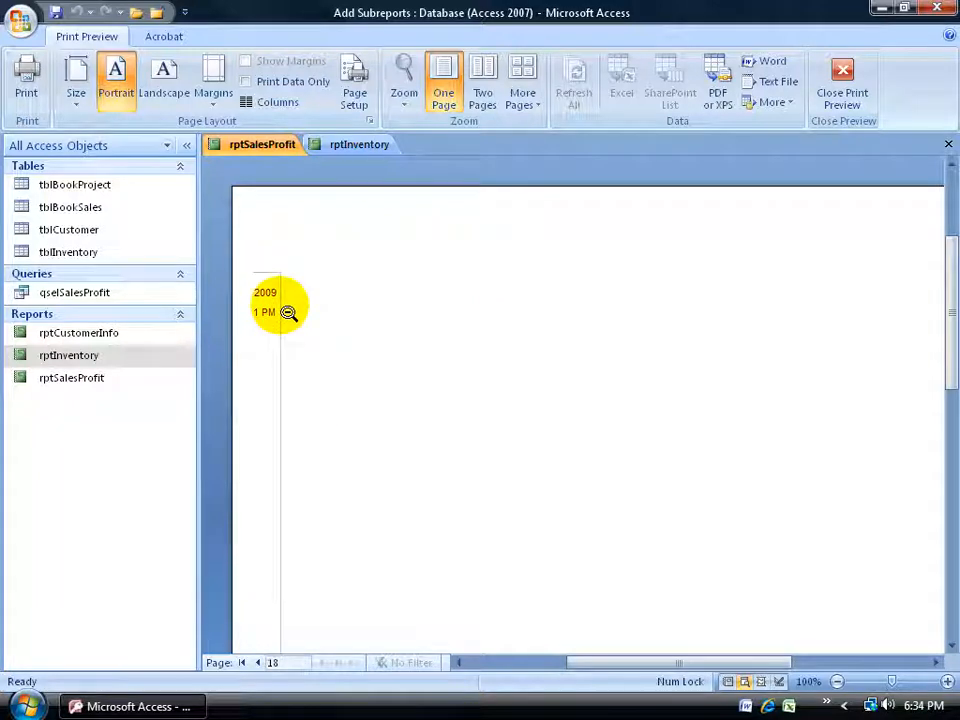
right_click(324, 216)
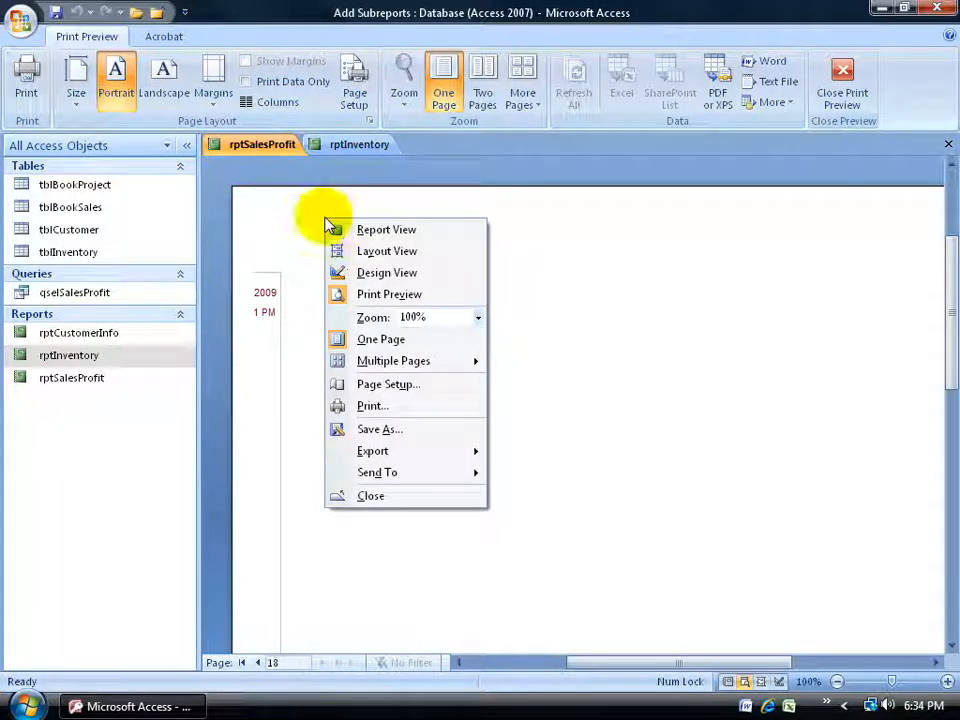
click(388, 272)
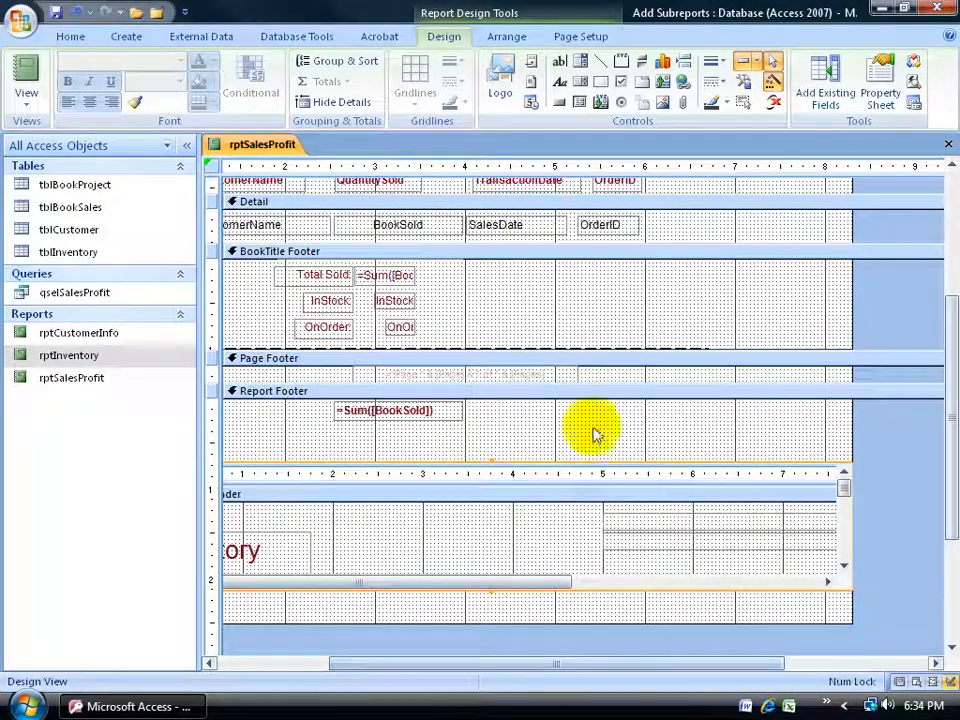
mouse_move(790, 420)
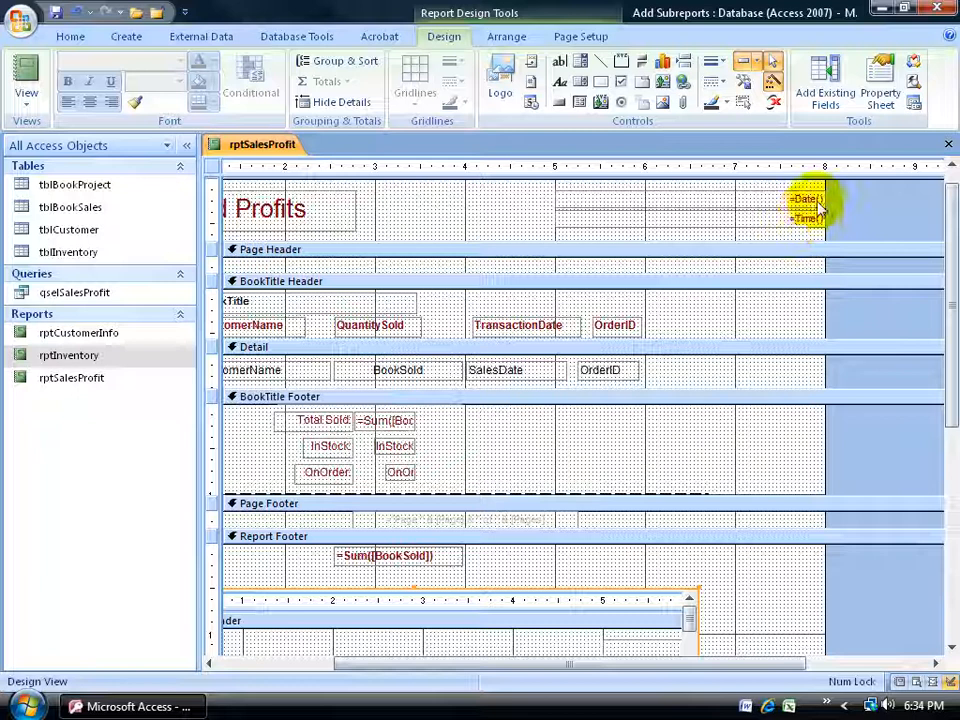
mouse_move(604, 248)
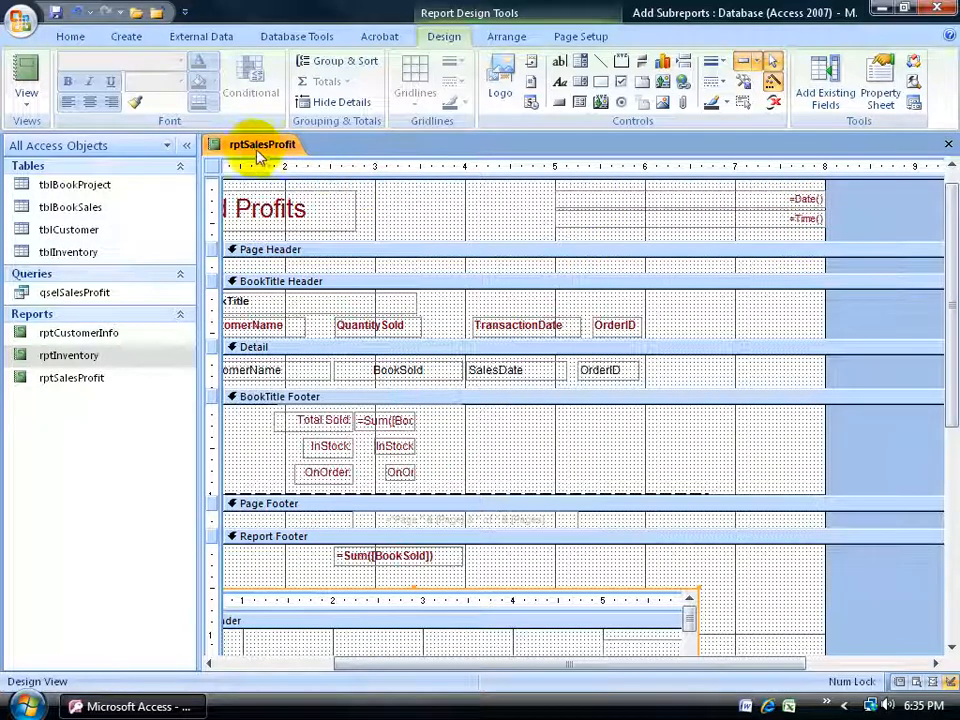
Preview the Sales And Profits report, checking the Inventory subreport on the last page
right_click(262, 144)
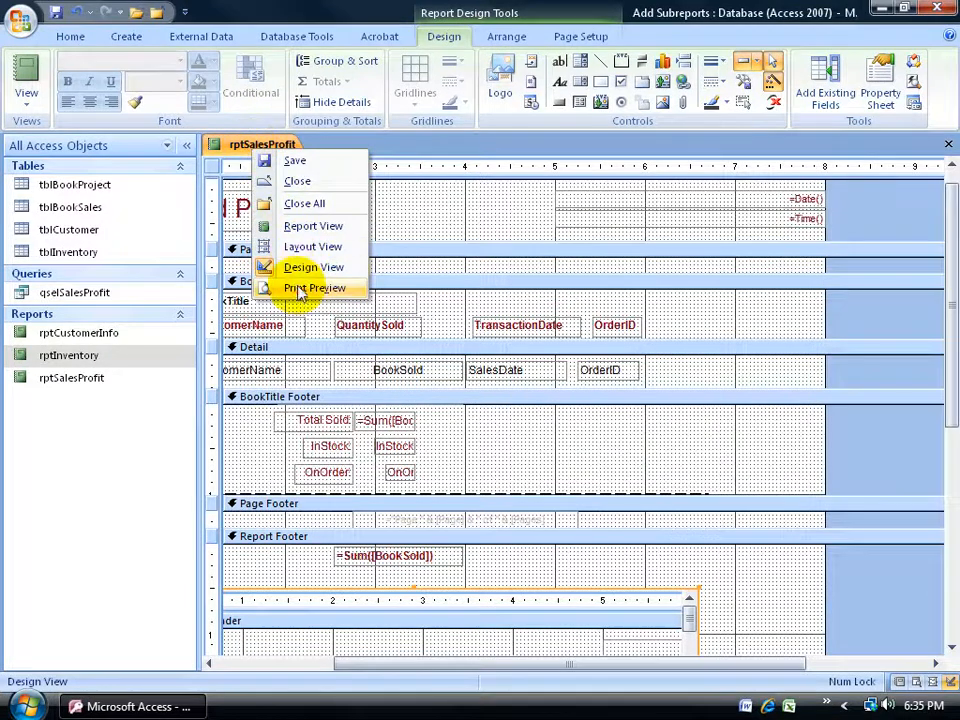
click(316, 288)
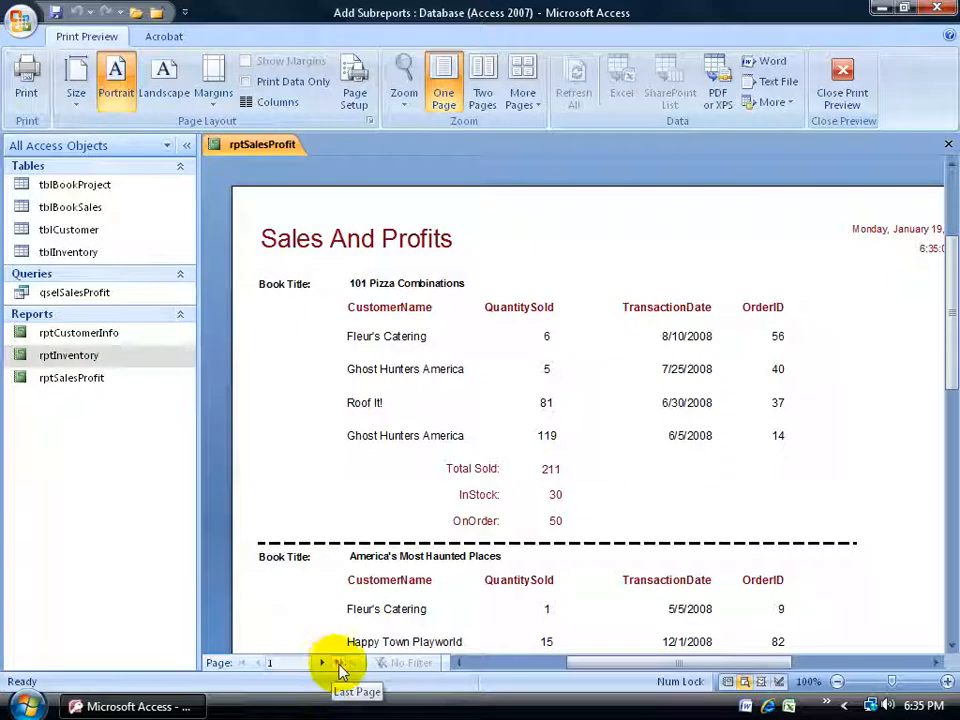
click(344, 662)
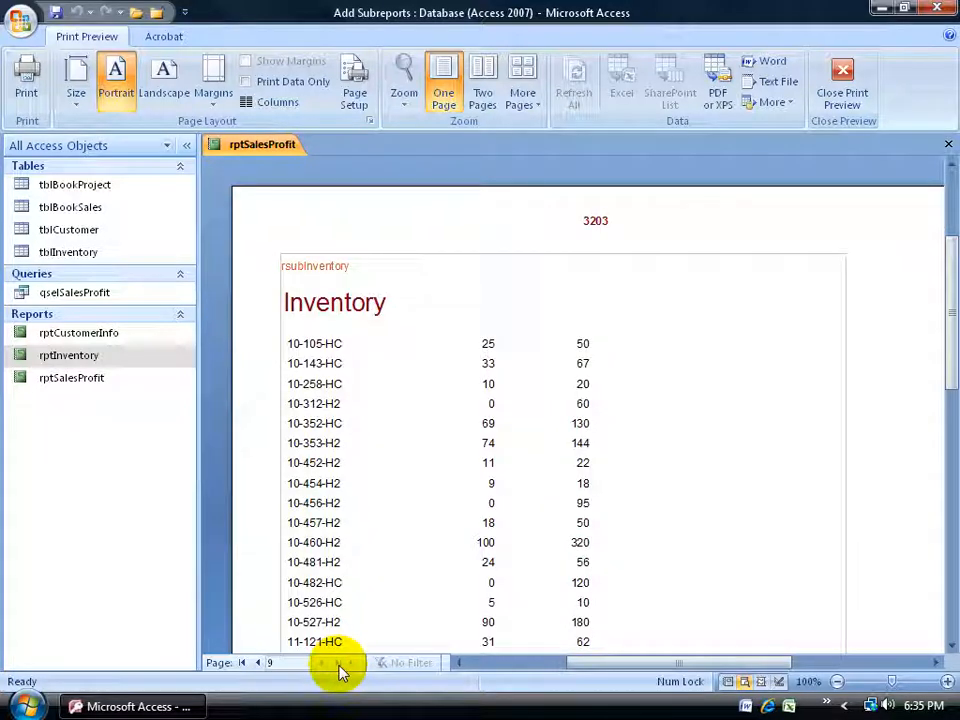
mouse_move(378, 392)
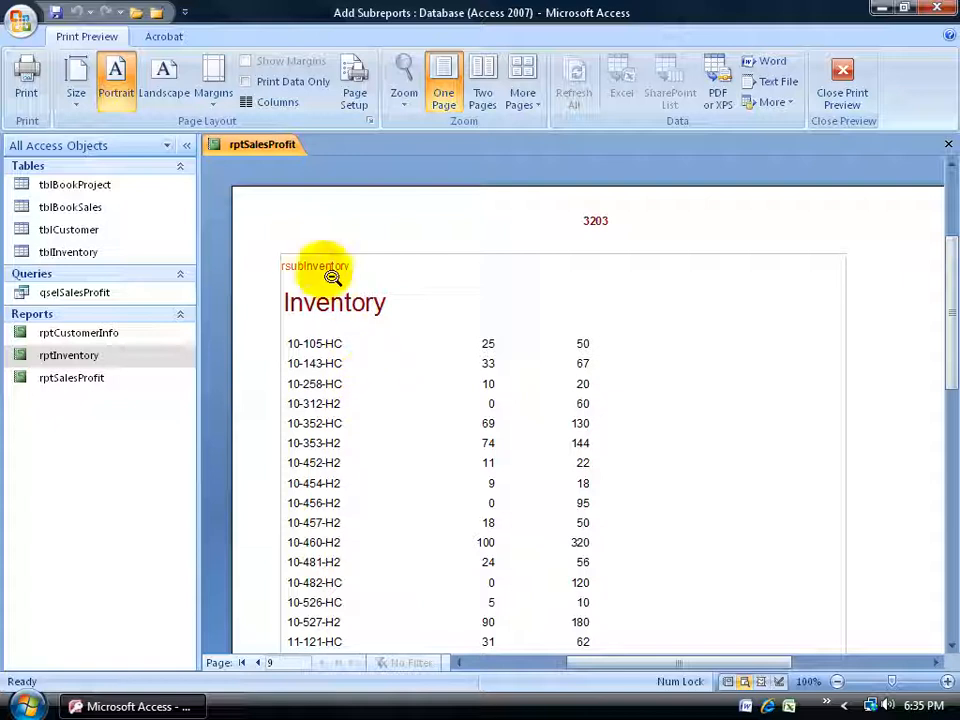
mouse_move(418, 328)
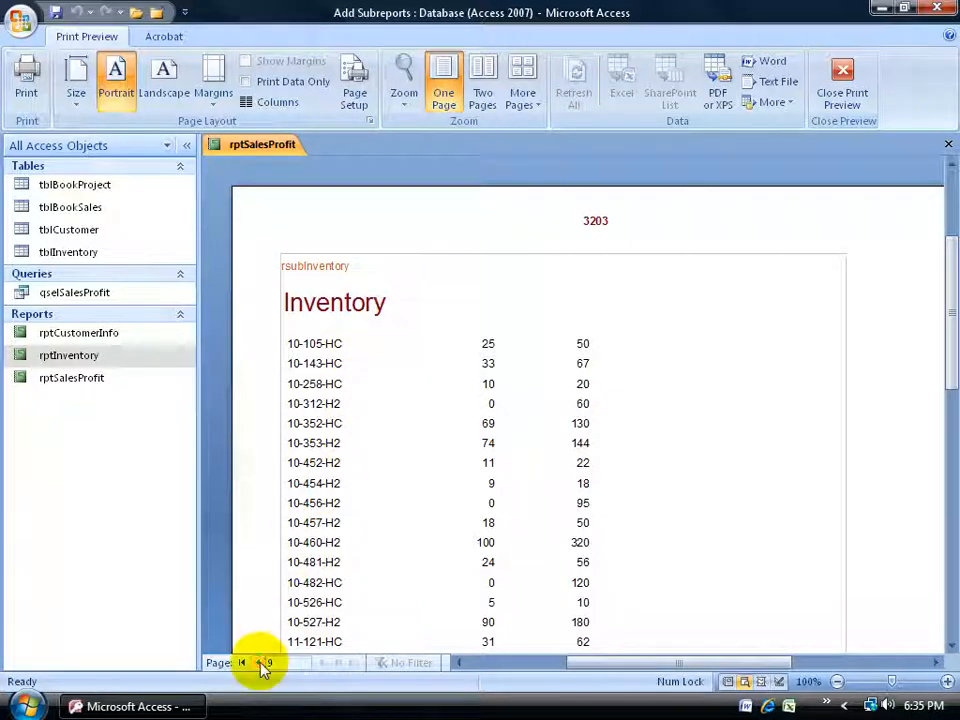
click(268, 662)
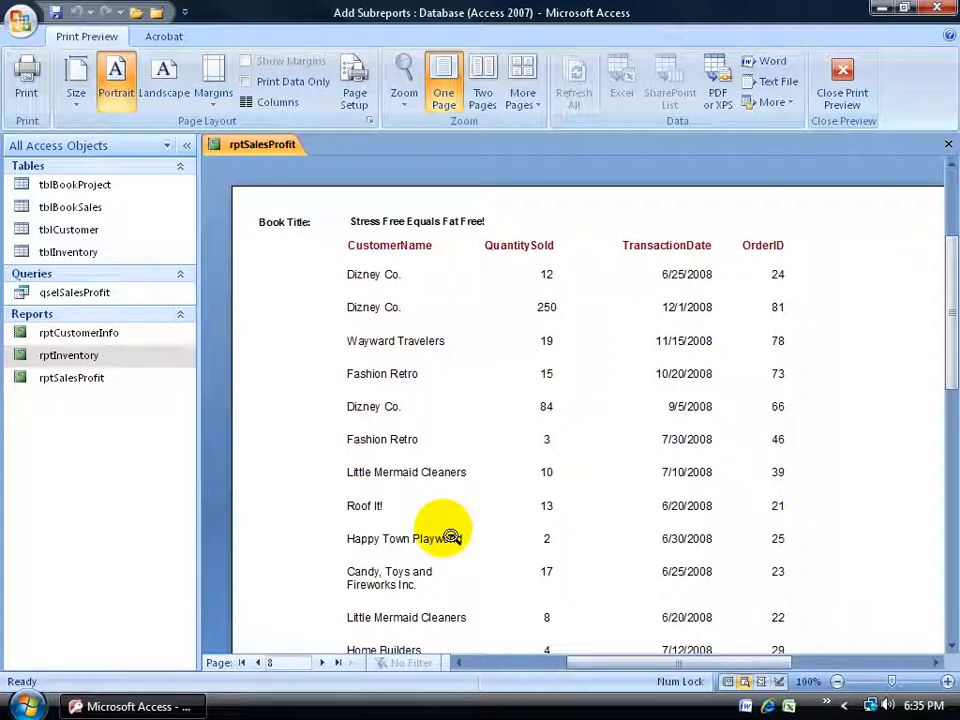
mouse_move(410, 462)
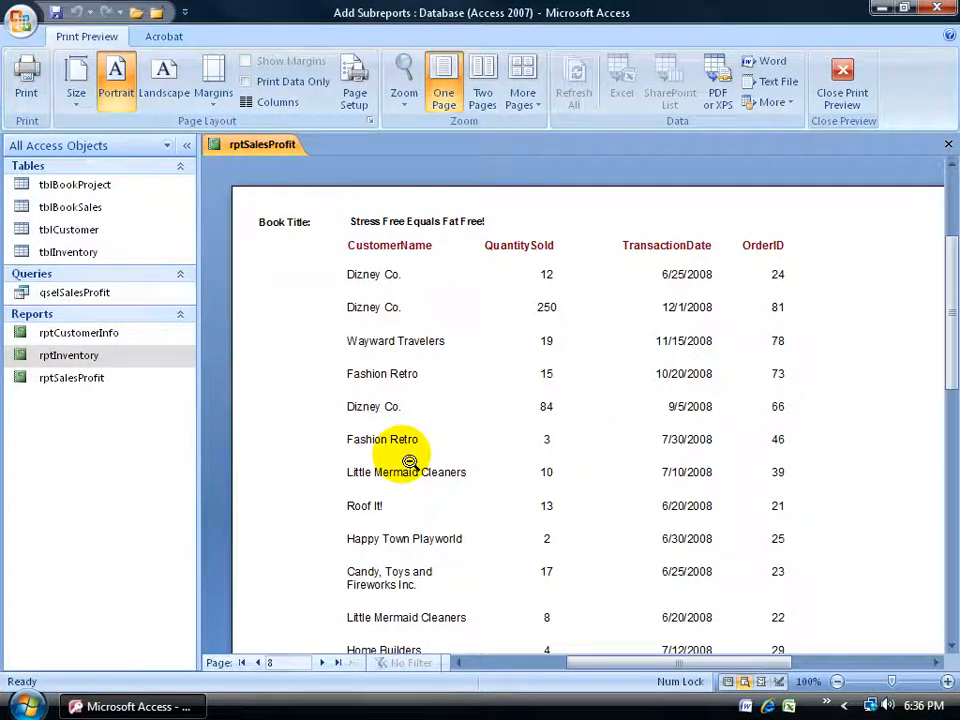